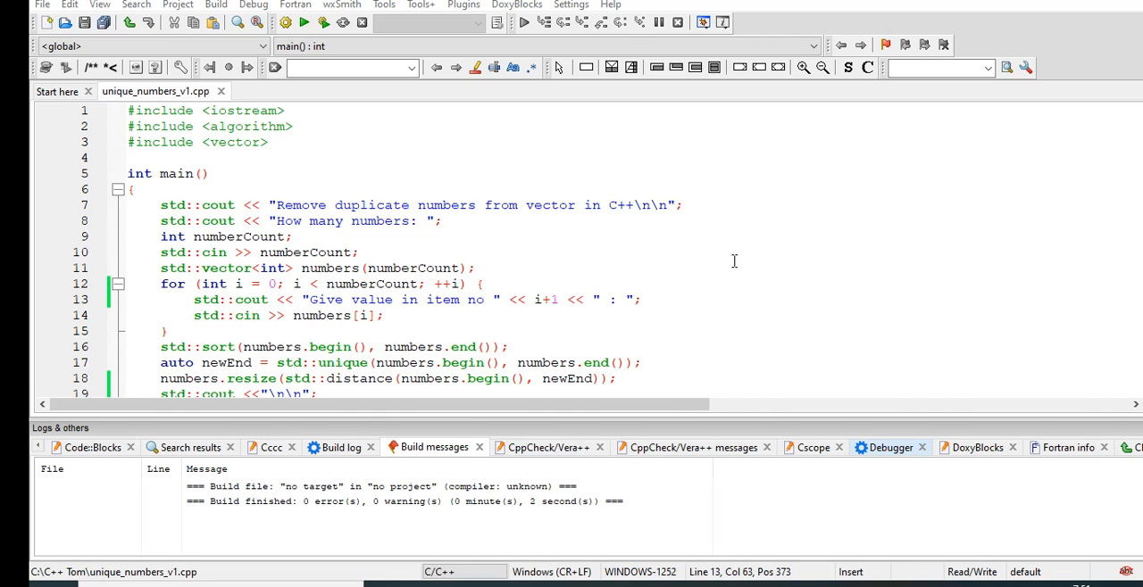
mouse_move(733, 262)
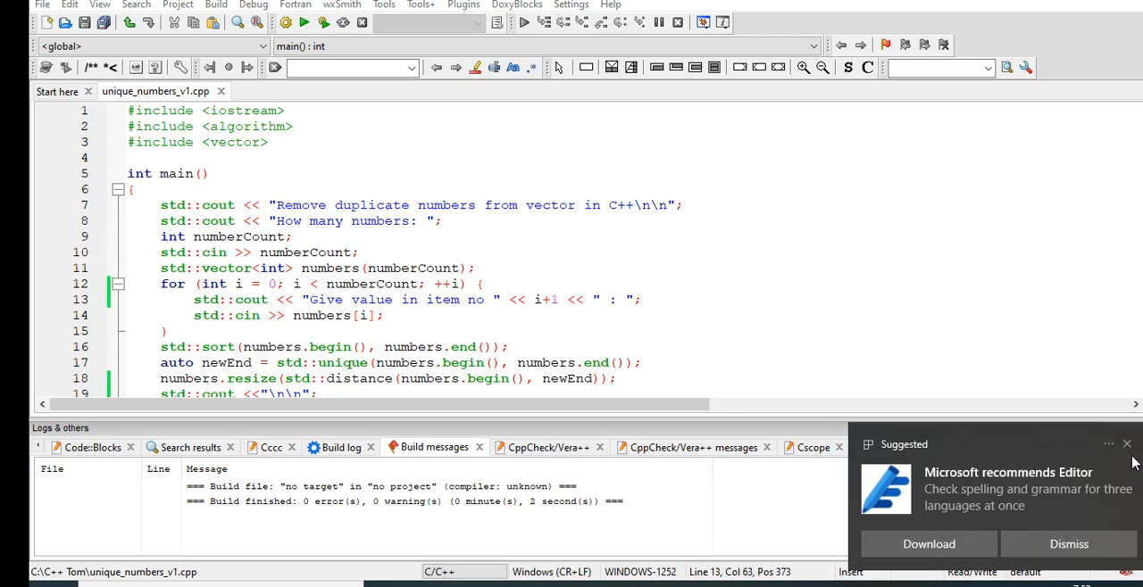
Step: Scroll through the duplicate-removal source code in the editor
click(1068, 544)
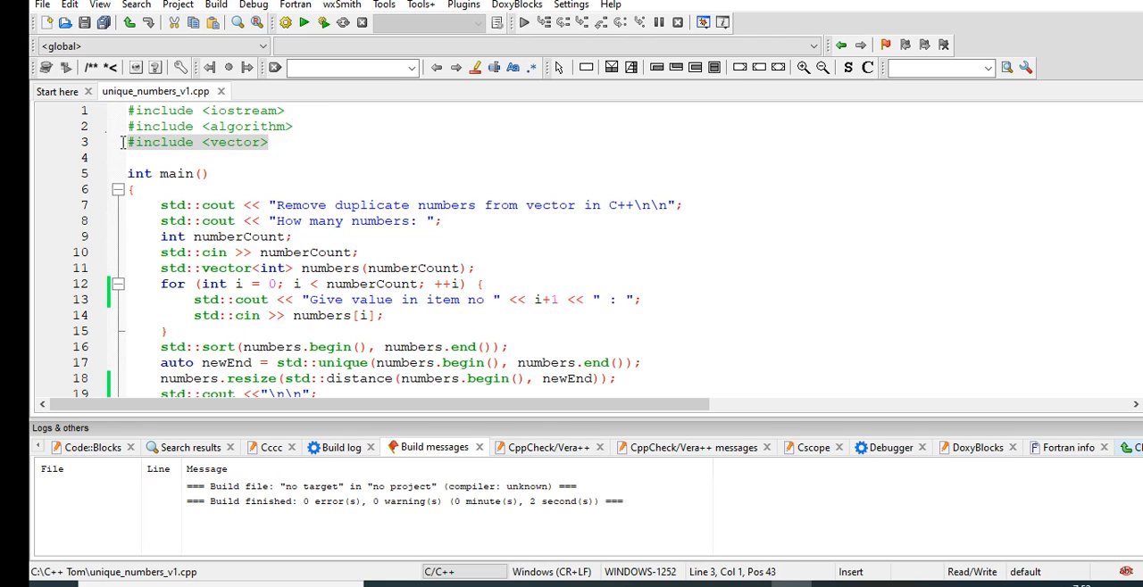
mouse_move(453, 158)
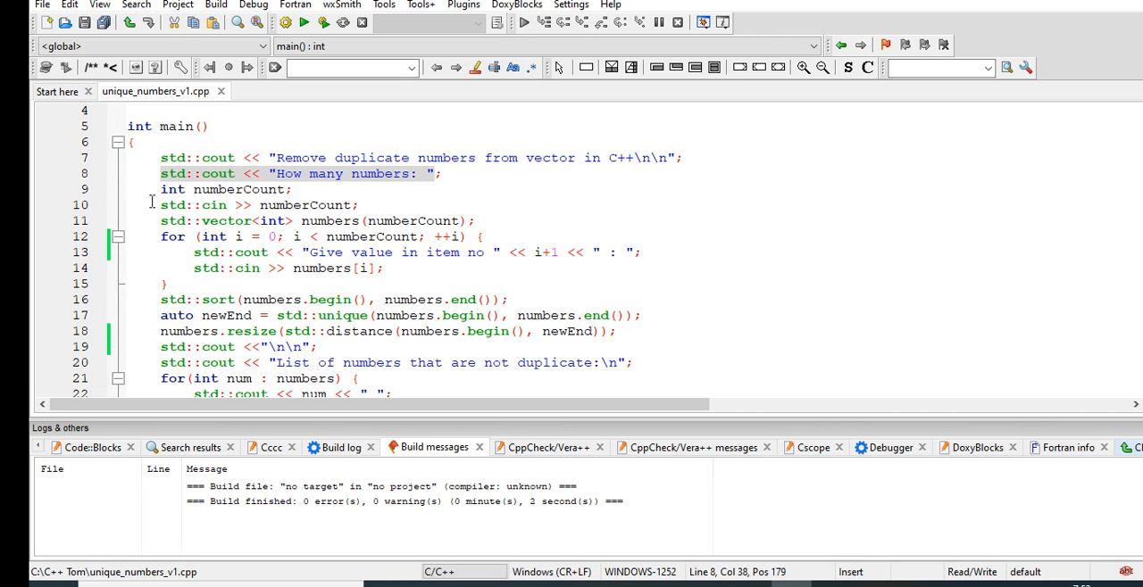
scroll(down, 3)
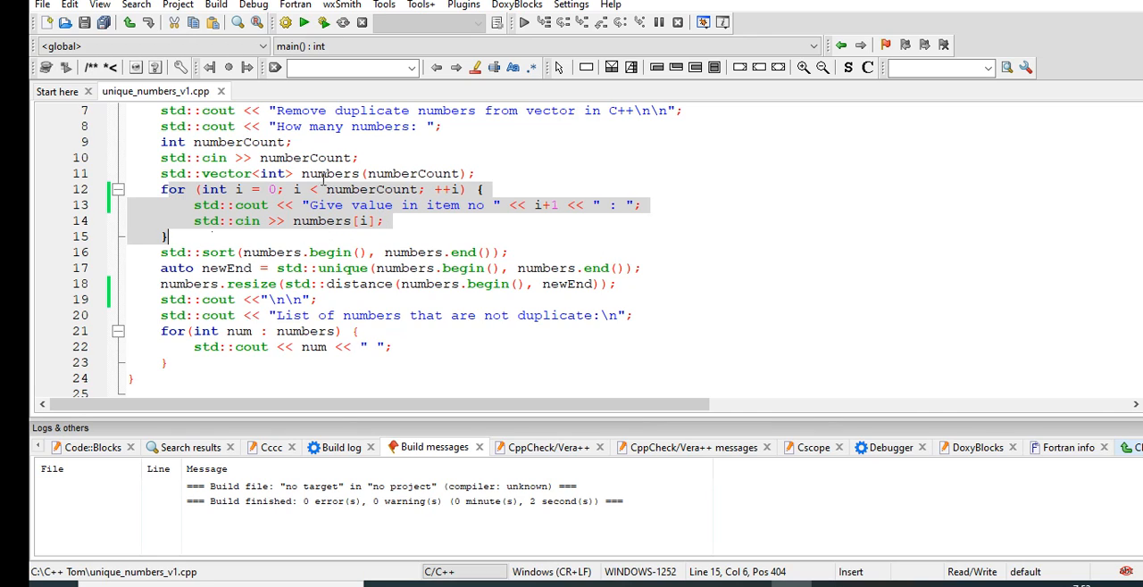
scroll(down, 3)
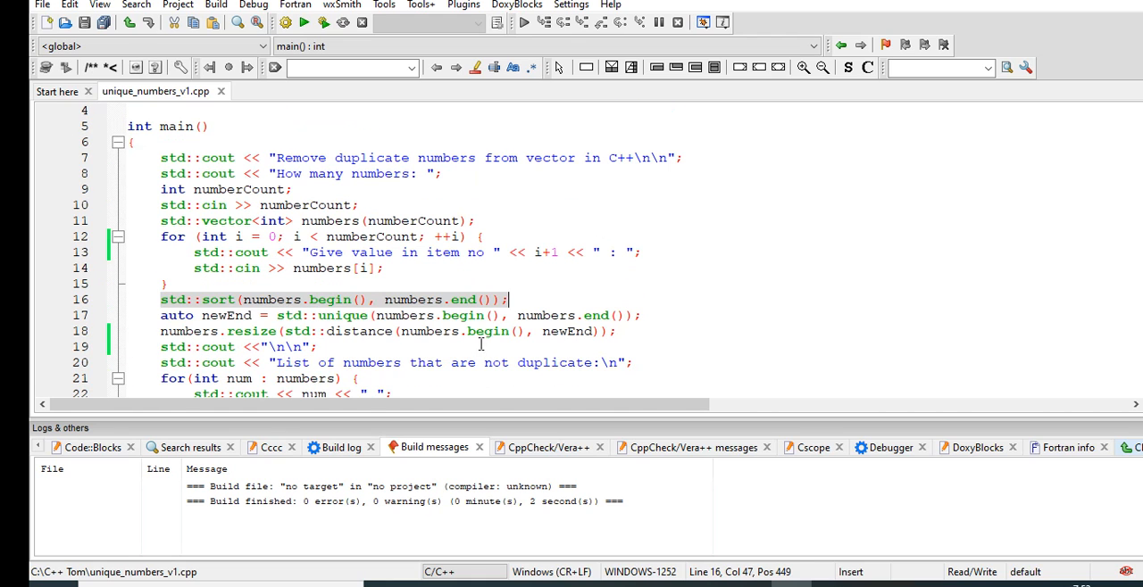
scroll(down, 3)
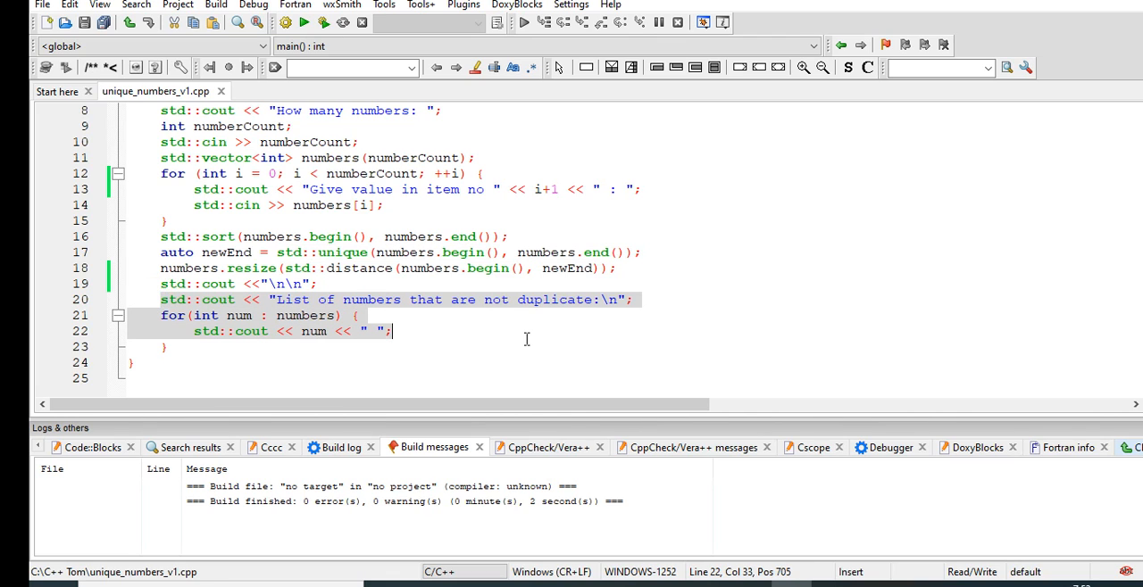
click(133, 363)
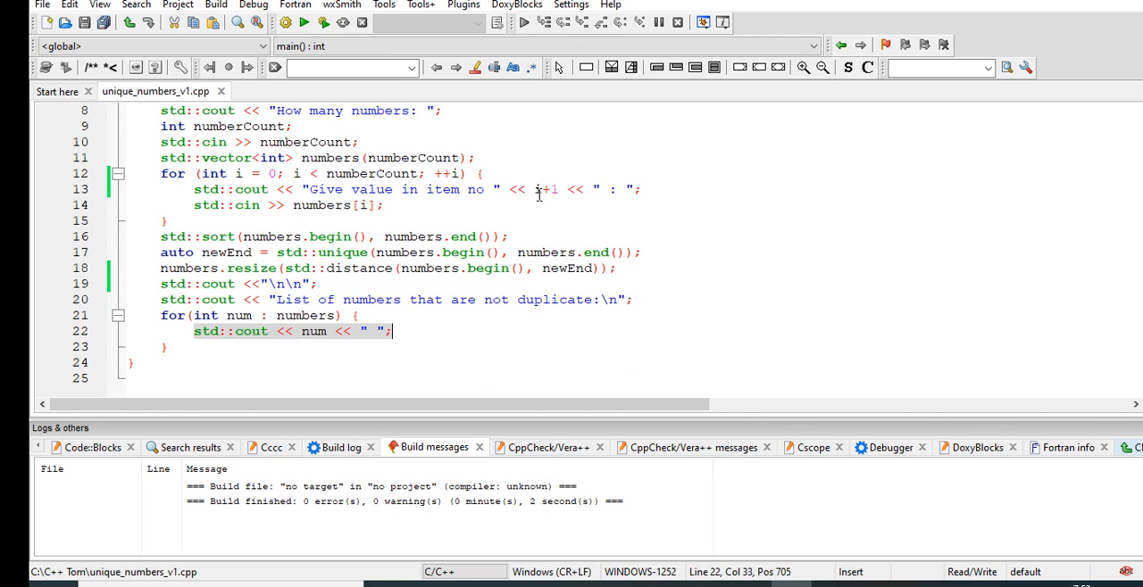
Step: Run the program and enter count 6 with values 23 23 12 1 6 6
click(216, 5)
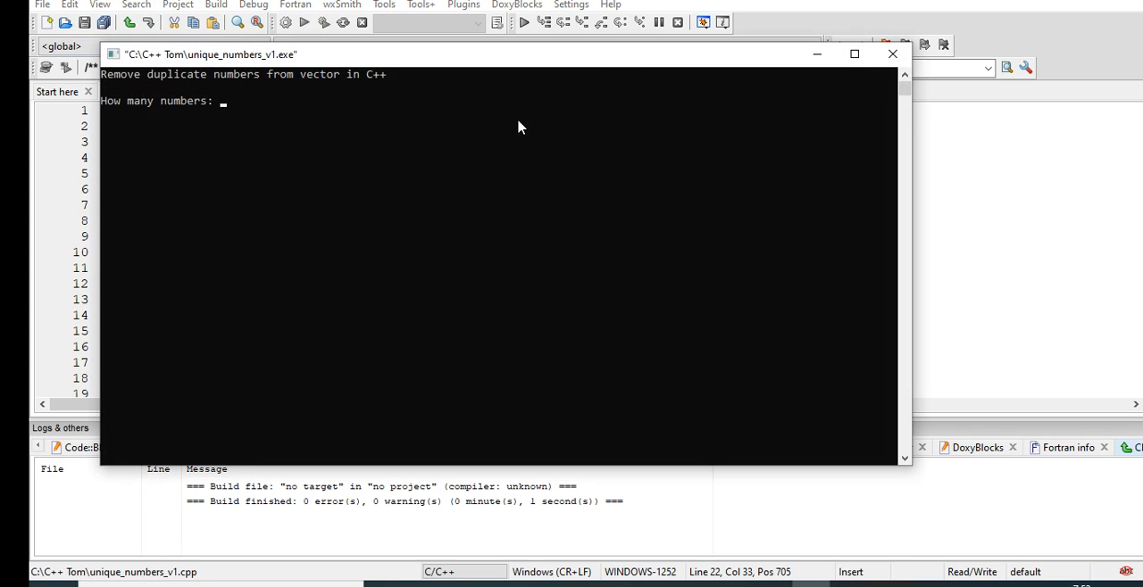
text(6)
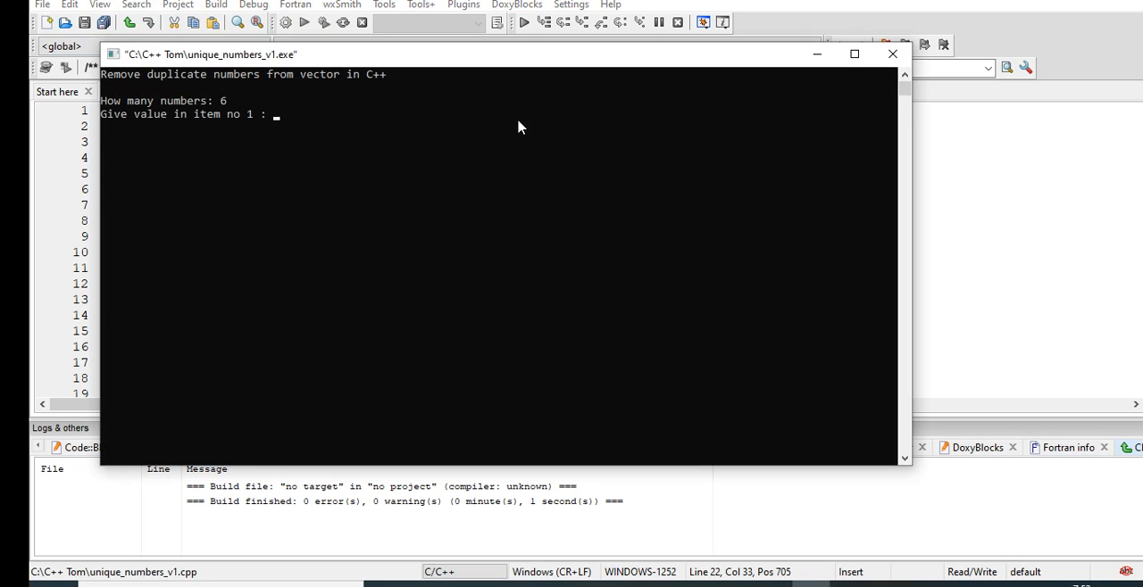
text(23)
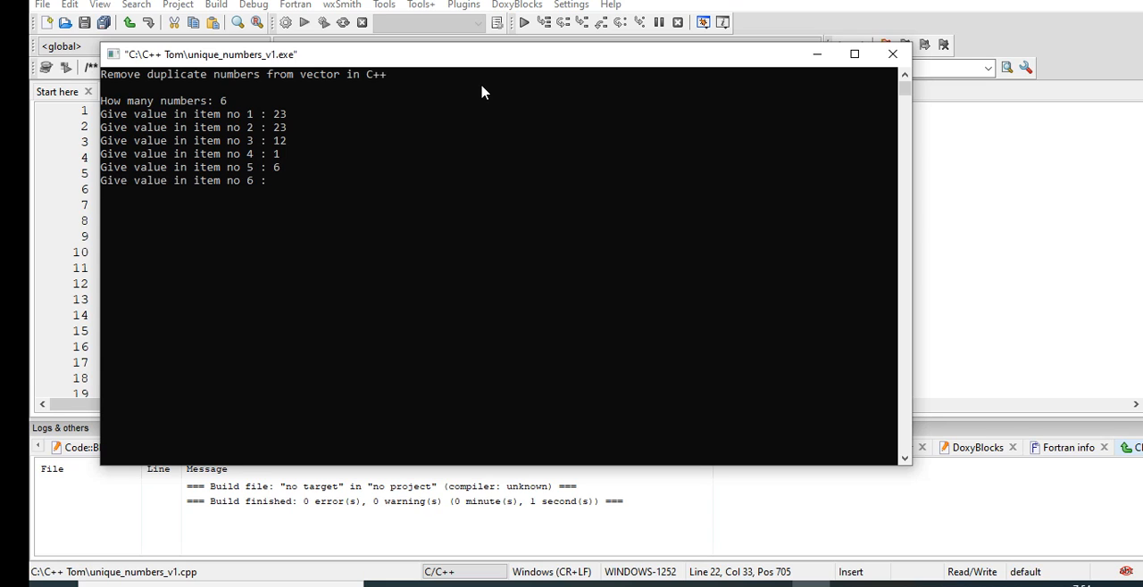
text(6)
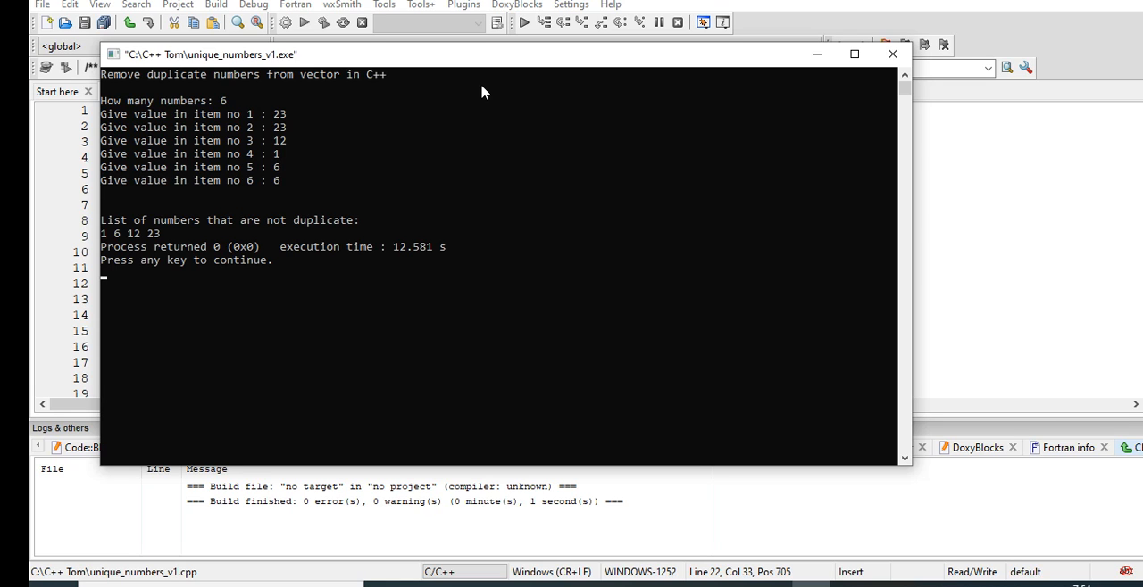
mouse_move(619, 162)
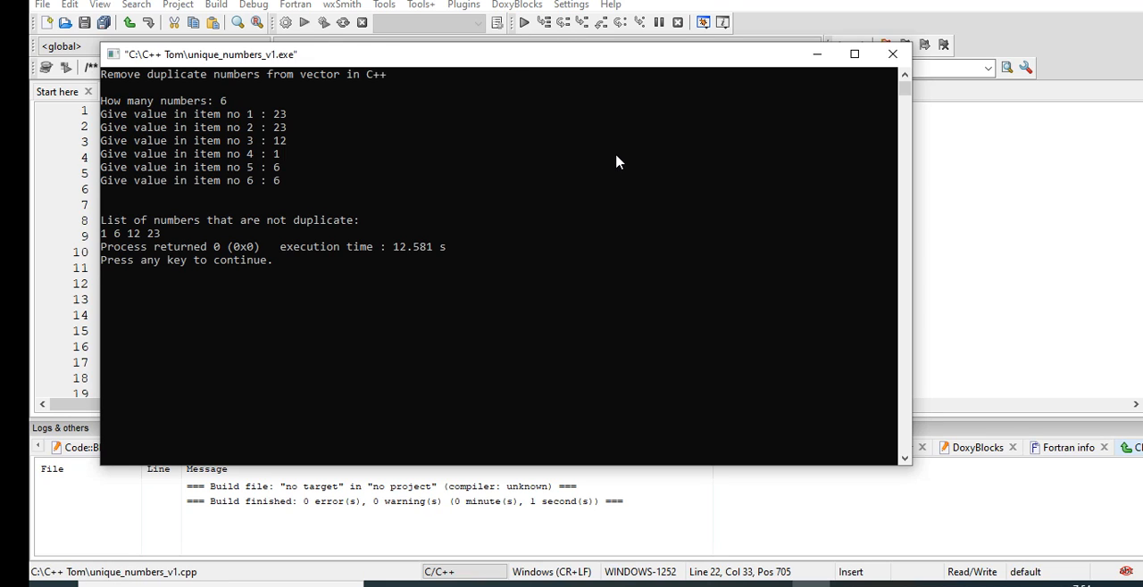
mouse_move(295, 118)
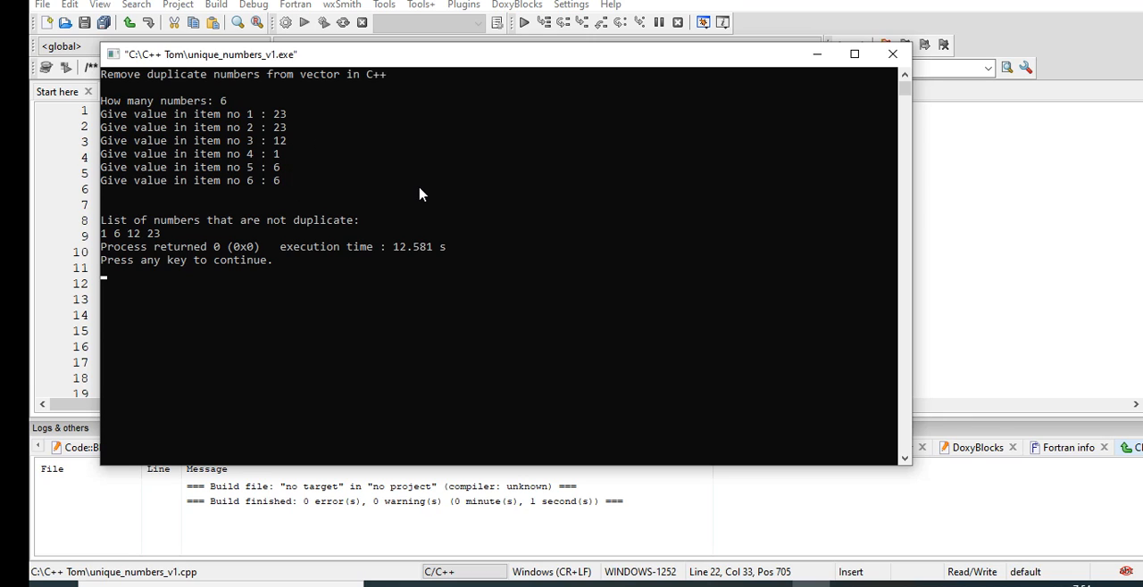
mouse_move(415, 201)
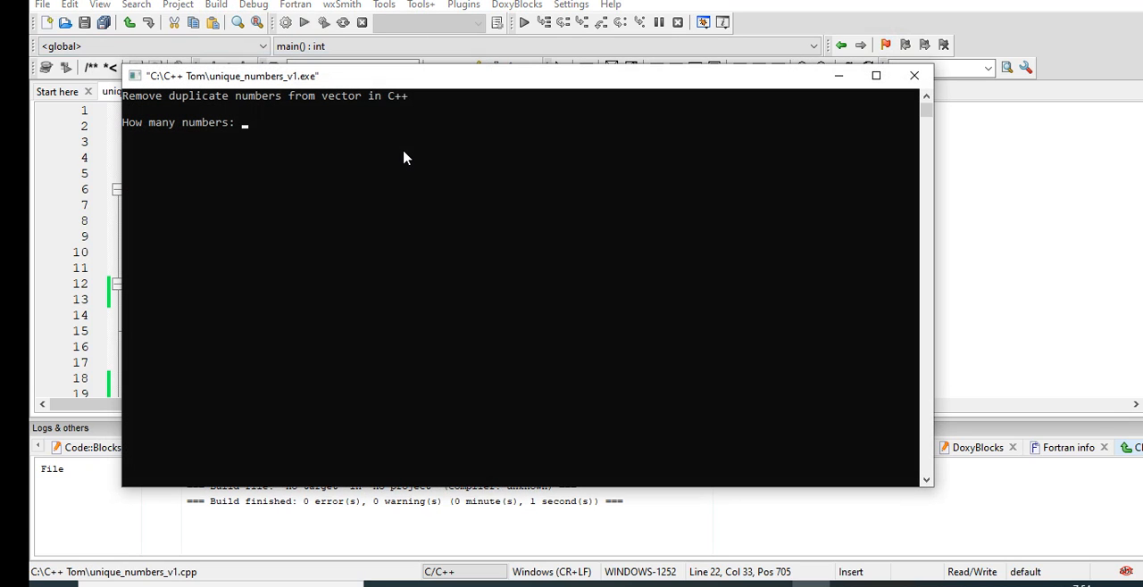
text(10)
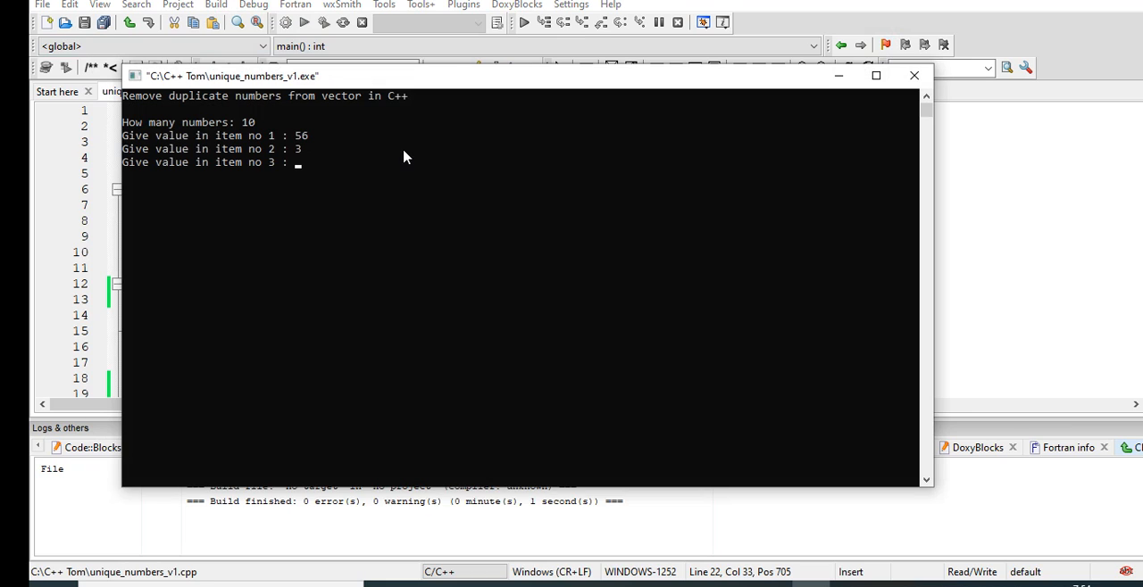
text(56)
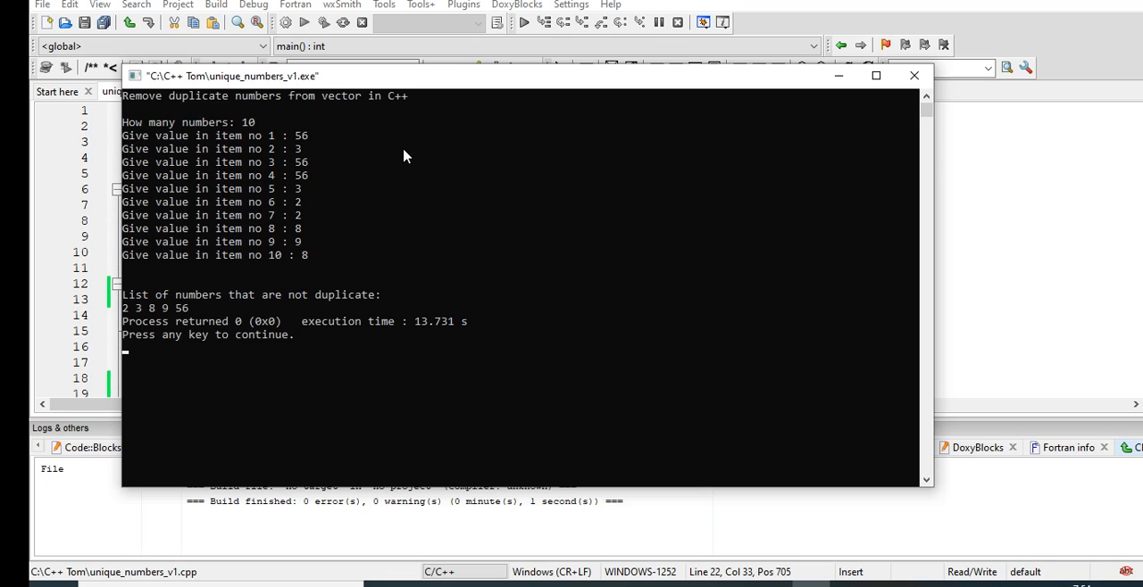
mouse_move(664, 241)
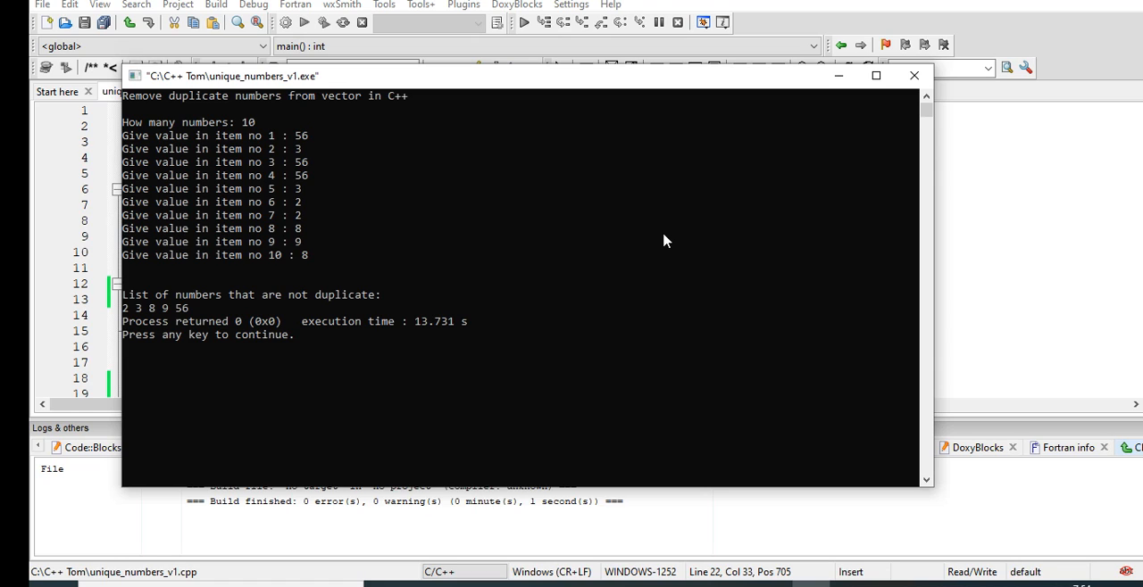
mouse_move(567, 226)
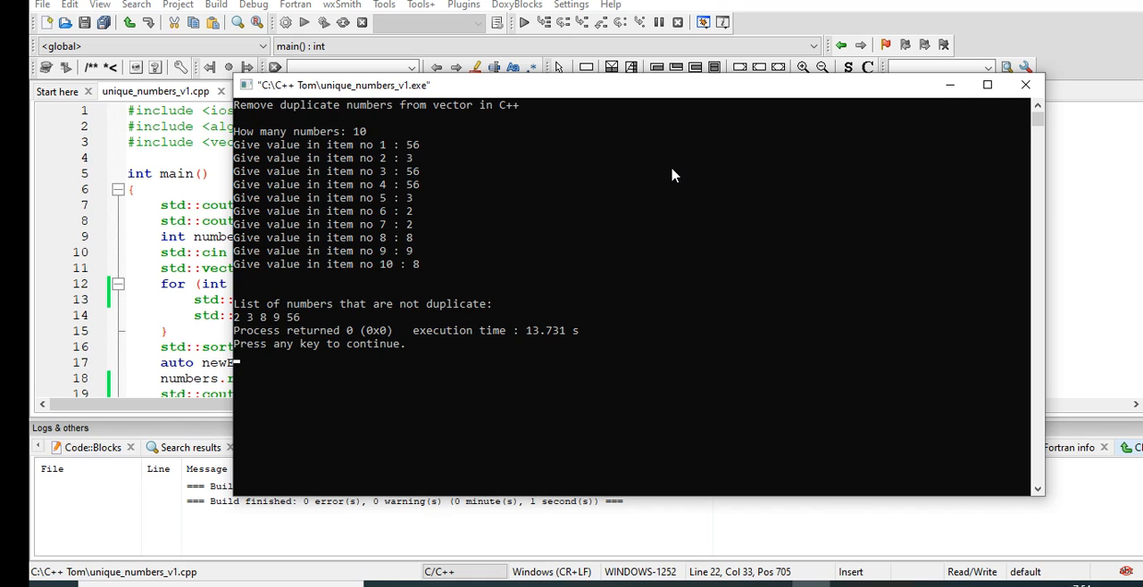
mouse_move(618, 100)
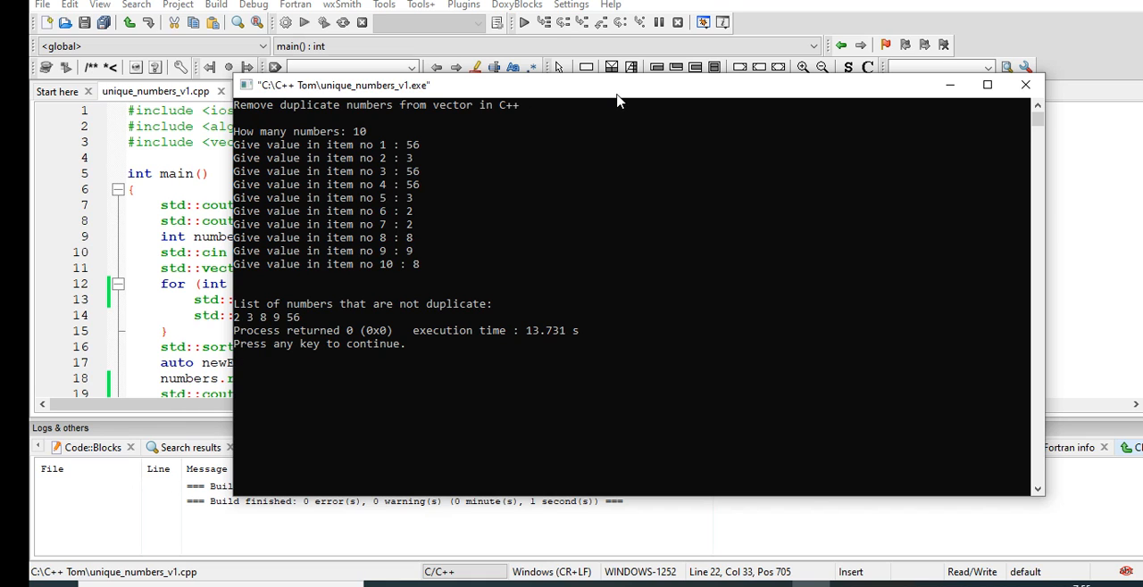